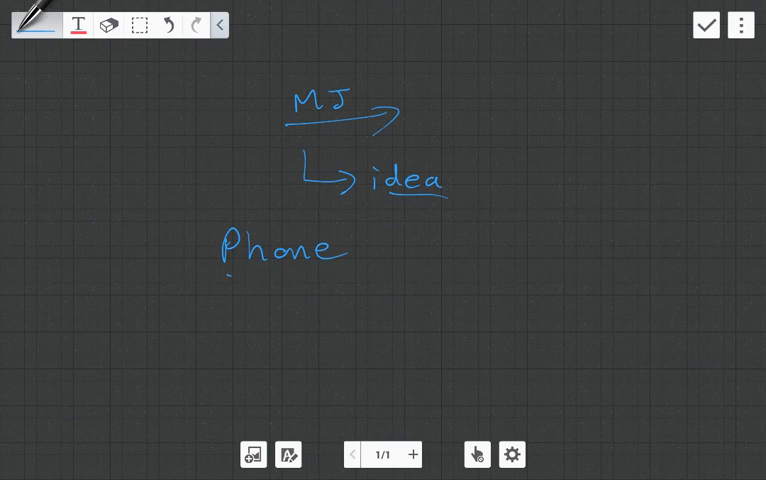
Step: Box Phone with an arrow, add a smiley face and Vodafone, then erase the whole sketch
{"action": "left_click_drag", "start_coordinate": [226, 276], "coordinate": [390, 272]}
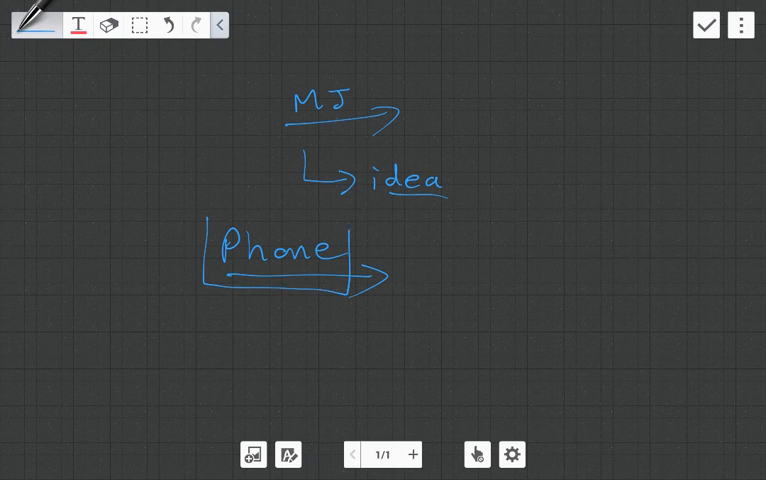
{"action": "left_click_drag", "start_coordinate": [210, 218], "coordinate": [350, 220]}
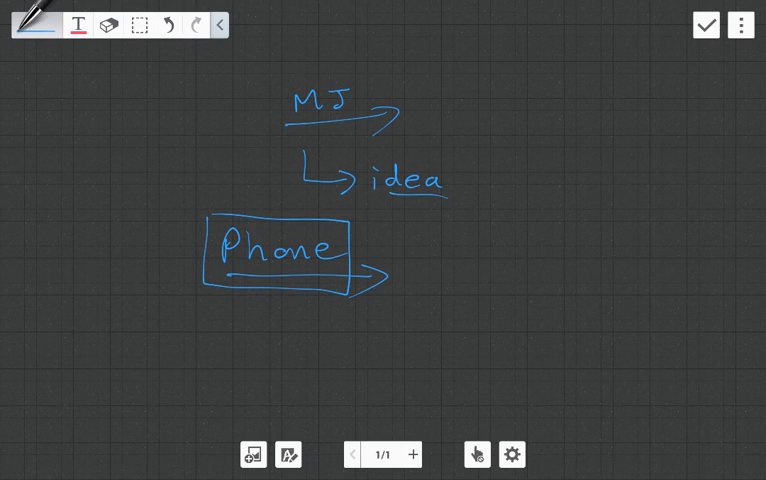
{"action": "left_click_drag", "start_coordinate": [552, 160], "coordinate": [612, 126]}
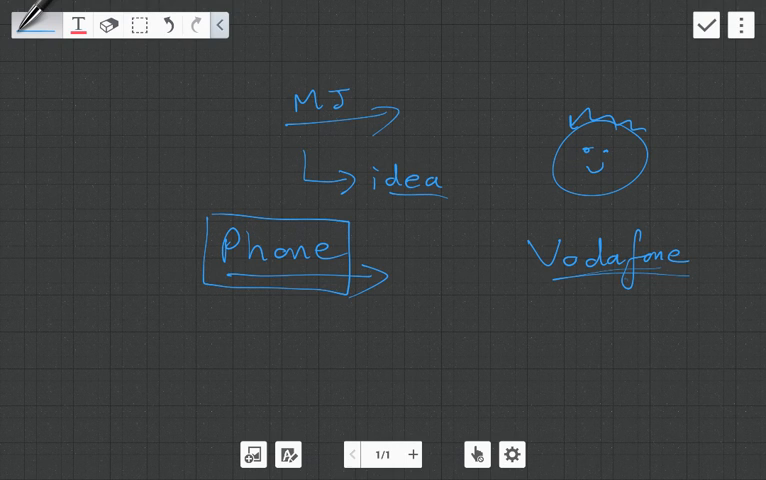
{"action": "left_click_drag", "start_coordinate": [576, 284], "coordinate": [670, 280]}
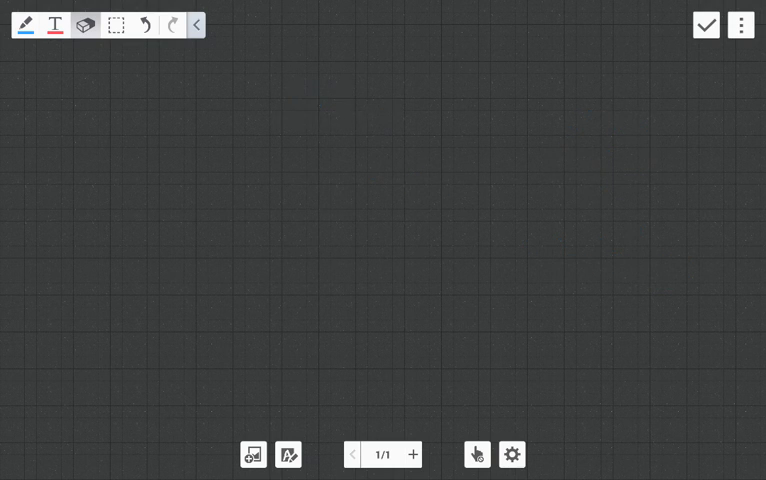
Step: Draw a phone outline with screen and home button, bracketed and labelled Upgrade
{"action": "left_click", "coordinate": [32, 24]}
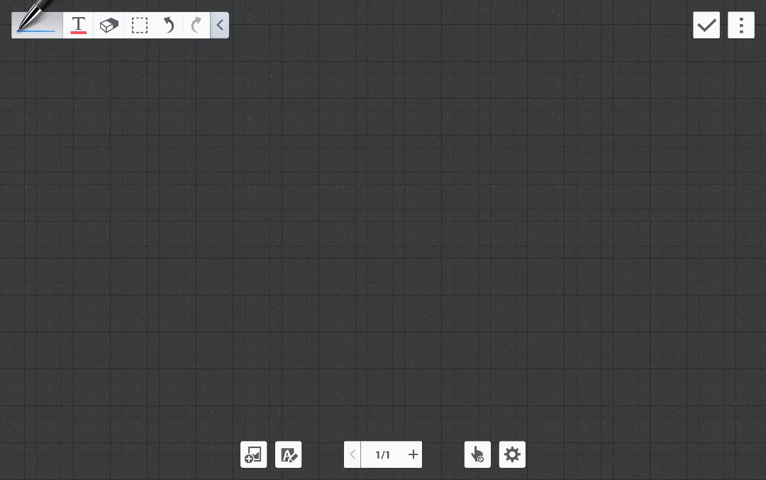
{"action": "left_click_drag", "start_coordinate": [46, 90], "coordinate": [172, 272]}
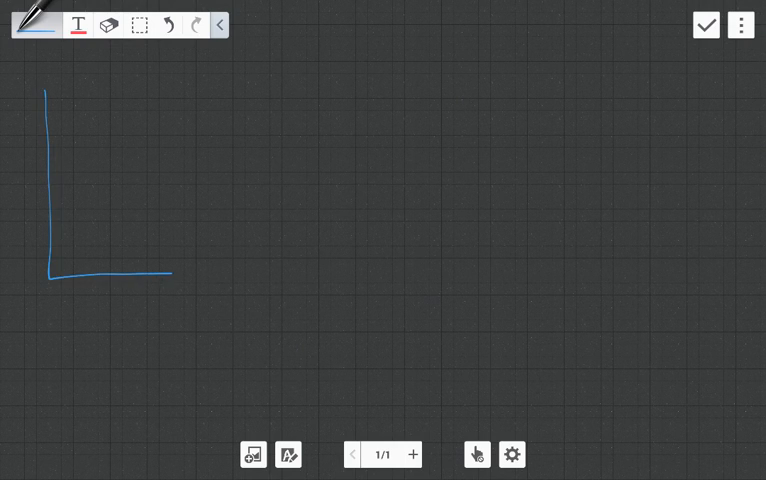
{"action": "left_click_drag", "start_coordinate": [48, 90], "coordinate": [170, 270]}
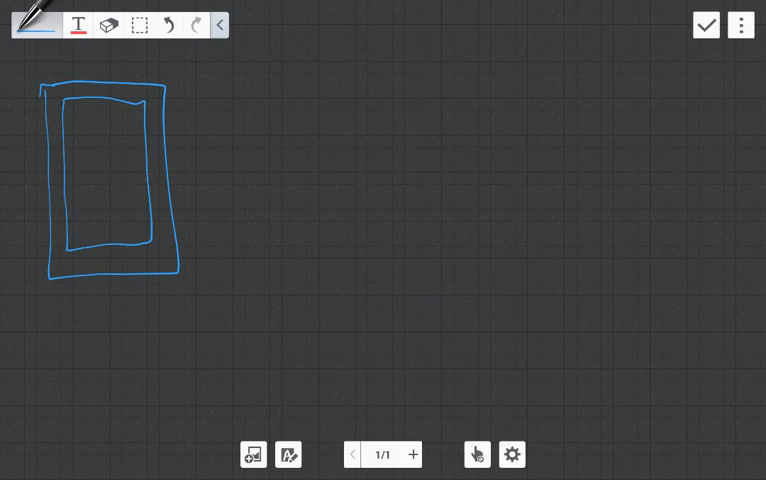
{"action": "left_click_drag", "start_coordinate": [96, 258], "coordinate": [120, 264]}
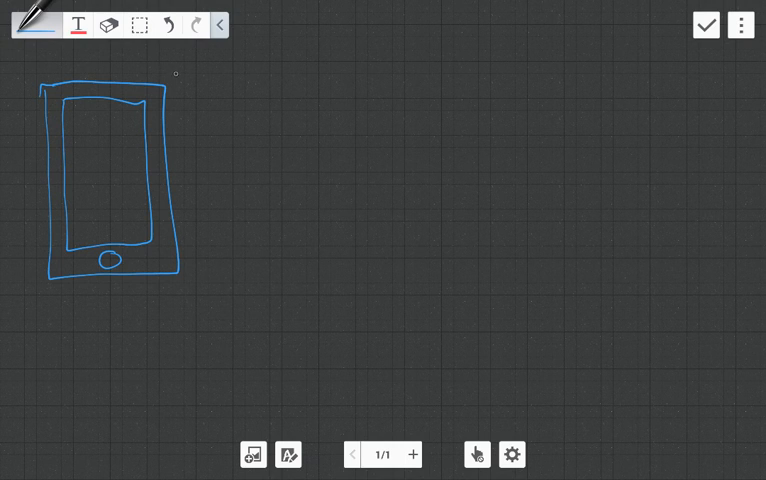
{"action": "left_click_drag", "start_coordinate": [178, 64], "coordinate": [200, 290]}
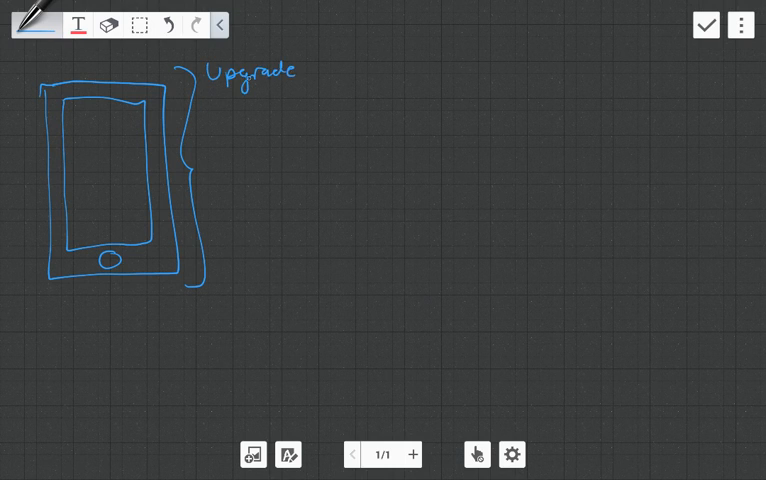
Step: Erase the Upgrade label and bracket, leaving the scribbled phone screen
{"action": "left_click_drag", "start_coordinate": [210, 92], "coordinate": [320, 82]}
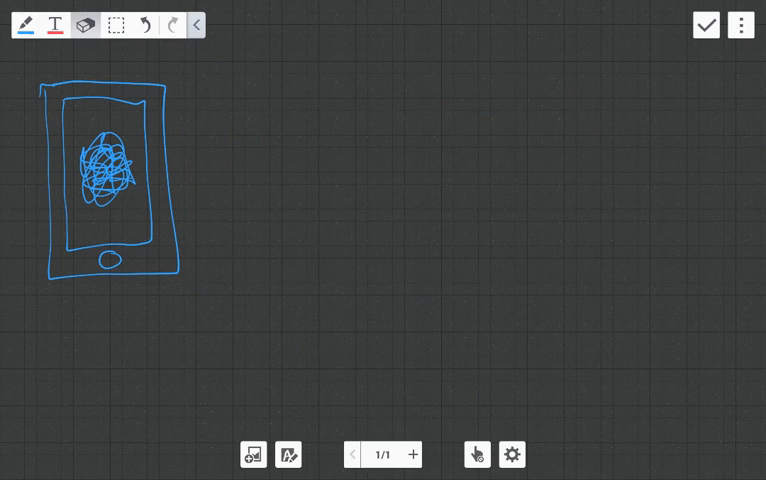
Step: Draw an outsource arrow to the scribble and a return OUTPUT arrow to the phone
{"action": "left_click_drag", "start_coordinate": [172, 118], "coordinate": [358, 70]}
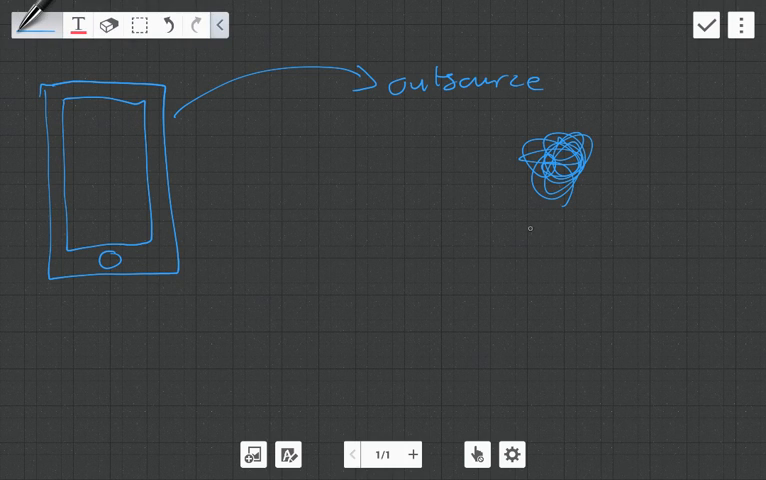
{"action": "left_click_drag", "start_coordinate": [530, 224], "coordinate": [196, 260]}
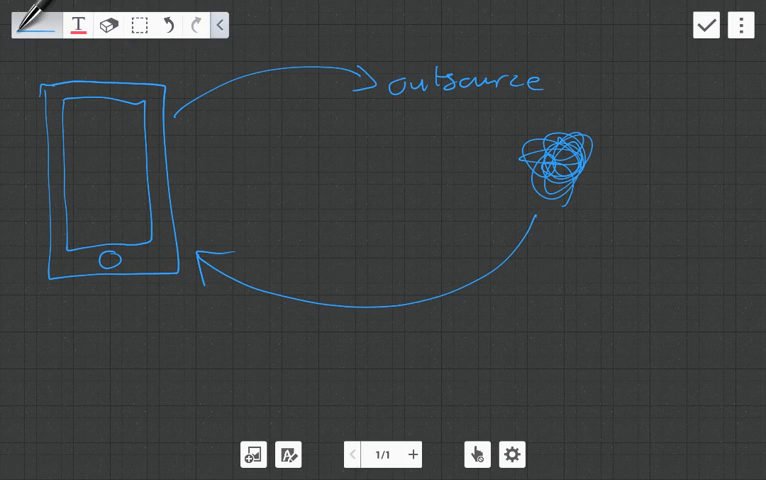
{"action": "type", "text": "ou"}
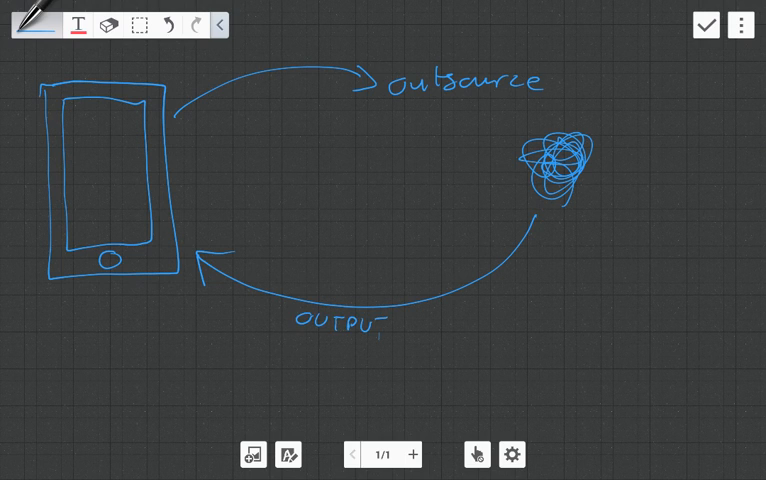
Step: Write Display on the screen, add a Wi-Fi symbol, a Cloud label and a row of tiles
{"action": "left_click_drag", "start_coordinate": [72, 164], "coordinate": [104, 190]}
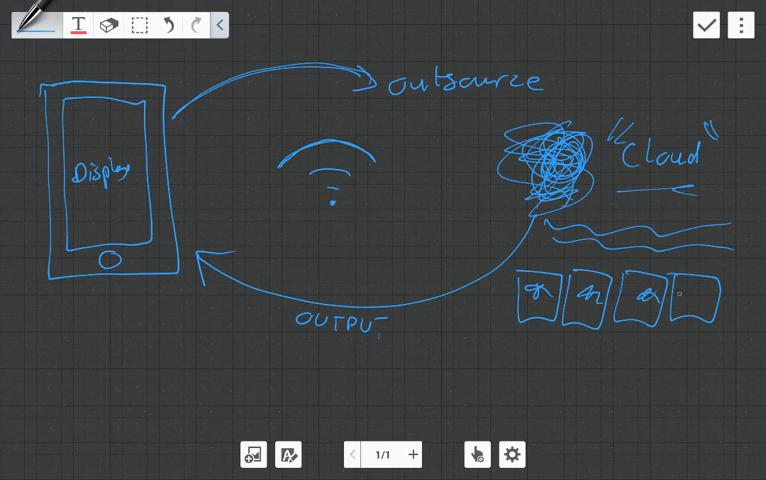
Step: Finish the last tile, draw two houses beneath the tiles and write BITCOIN below
{"action": "left_click_drag", "start_coordinate": [680, 304], "coordinate": [700, 296]}
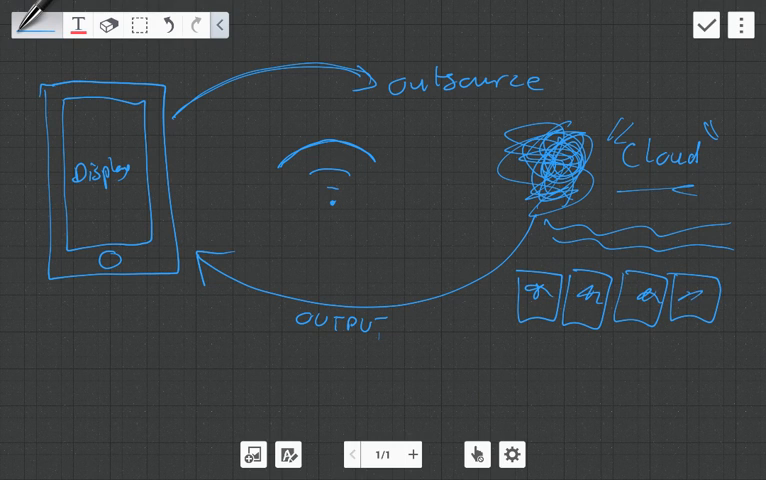
{"action": "left_click_drag", "start_coordinate": [504, 320], "coordinate": [732, 328]}
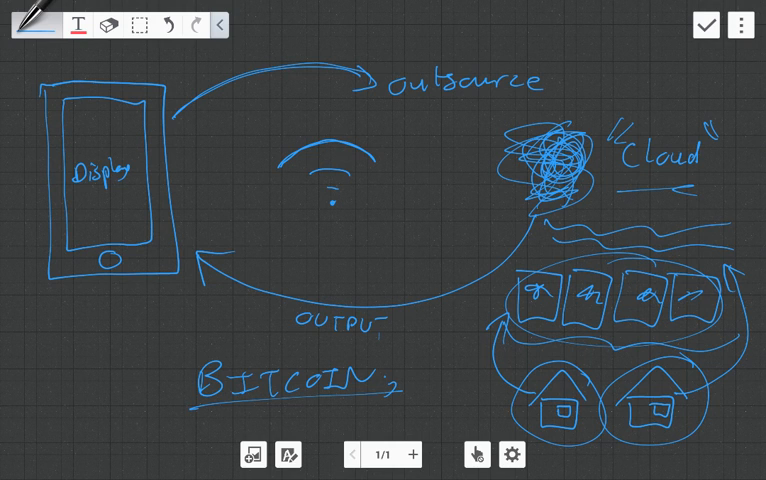
{"action": "left_click_drag", "start_coordinate": [196, 400], "coordinate": [390, 404]}
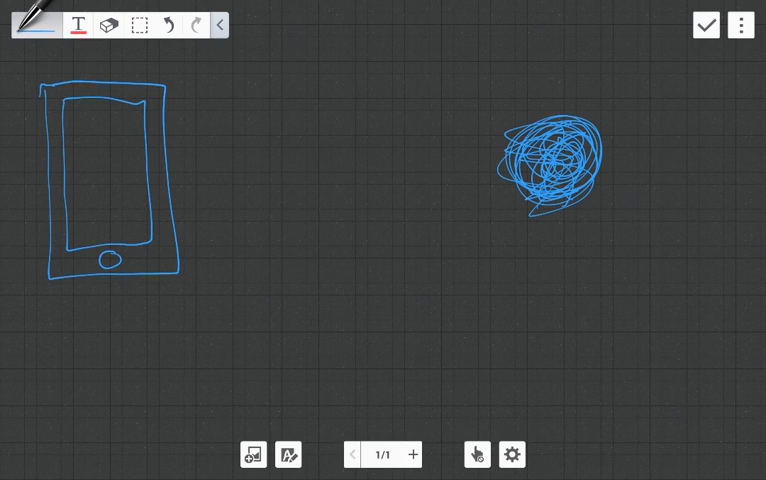
Step: Draw an arrow from the home button to a handwritten Fingerscanner label
{"action": "left_click_drag", "start_coordinate": [110, 262], "coordinate": [276, 304]}
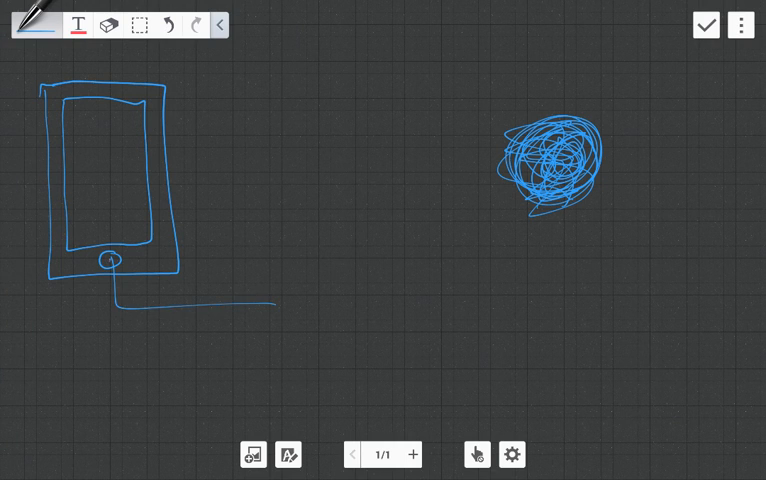
{"action": "left_click_drag", "start_coordinate": [108, 264], "coordinate": [112, 258]}
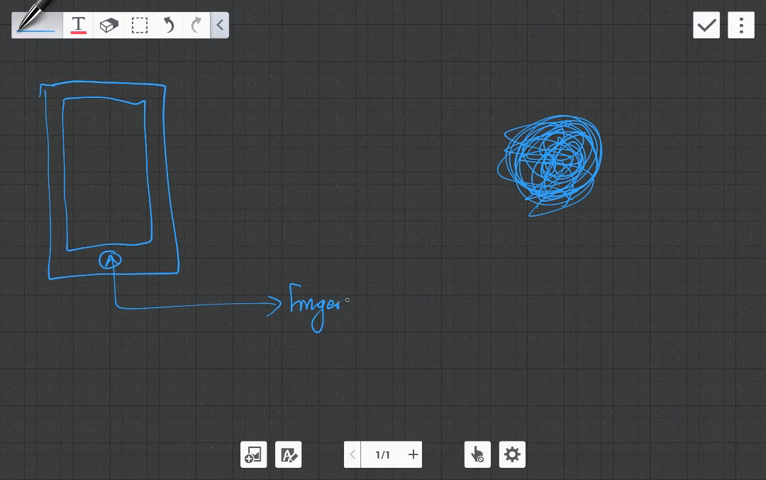
{"action": "type", "text": "scanner."}
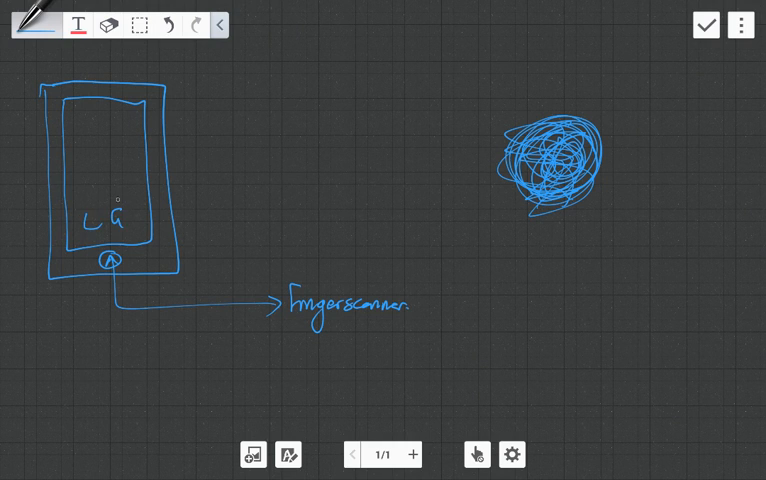
Step: Write LG on the phone screen and underline the Fingerscanner label
{"action": "left_click_drag", "start_coordinate": [96, 200], "coordinate": [126, 184]}
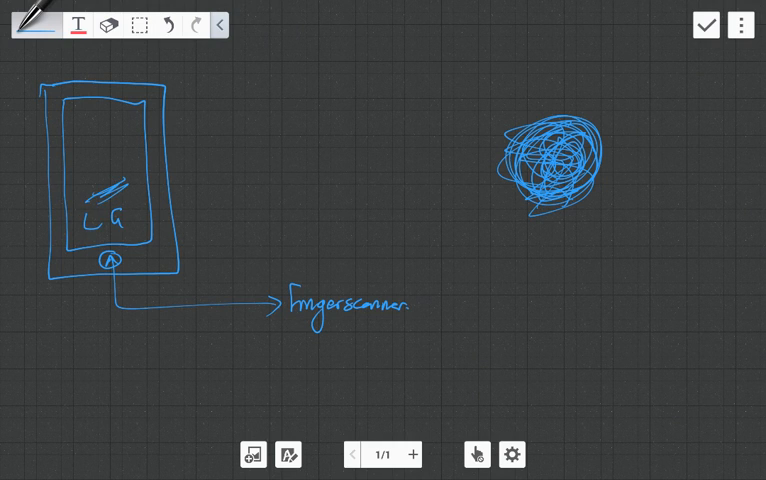
{"action": "left_click_drag", "start_coordinate": [290, 322], "coordinate": [420, 328]}
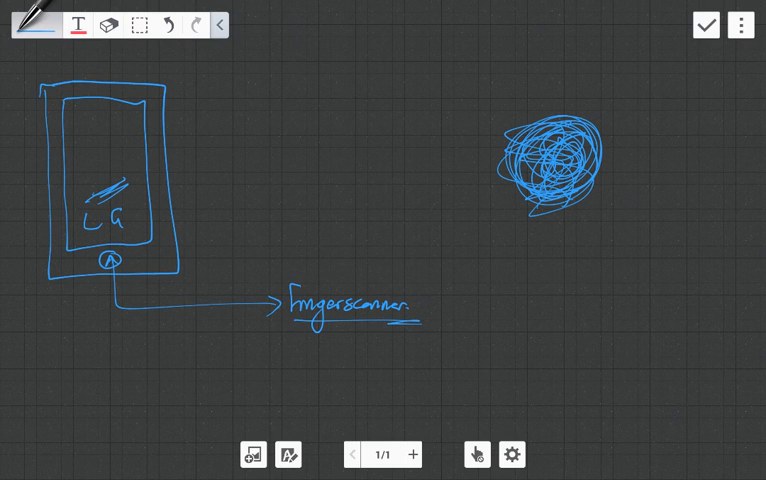
{"action": "left_click_drag", "start_coordinate": [36, 64], "coordinate": [26, 116]}
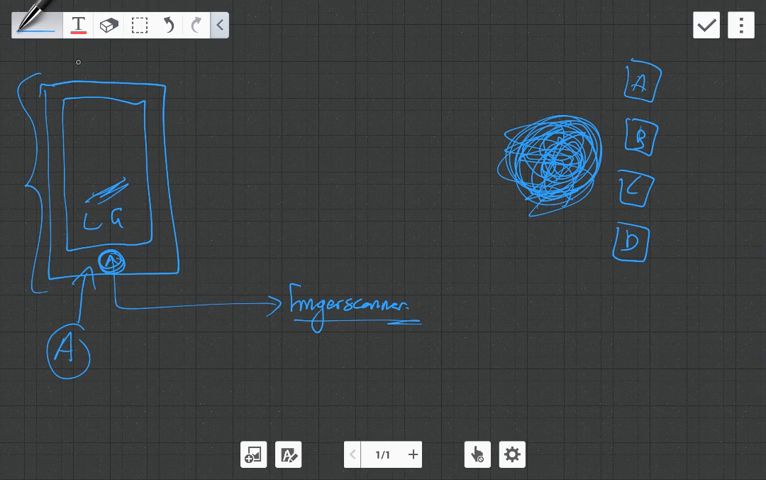
Step: Sketch an arrow from the phone to the scribble, then undo it
{"action": "left_click_drag", "start_coordinate": [68, 68], "coordinate": [140, 68]}
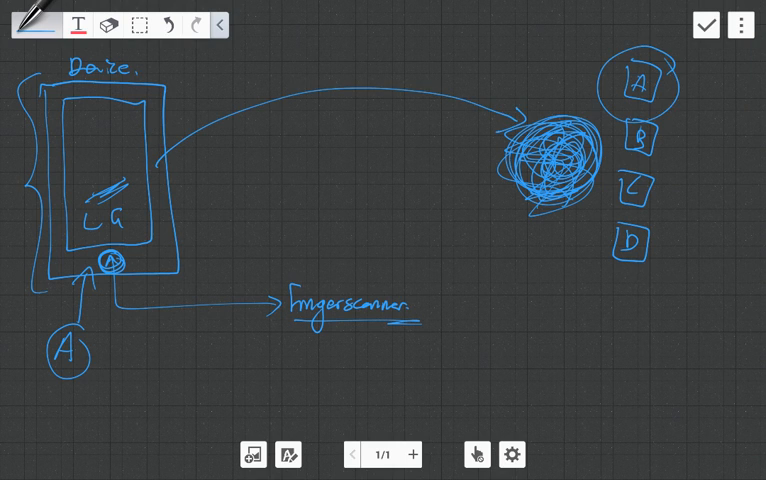
{"action": "left_click", "coordinate": [168, 24]}
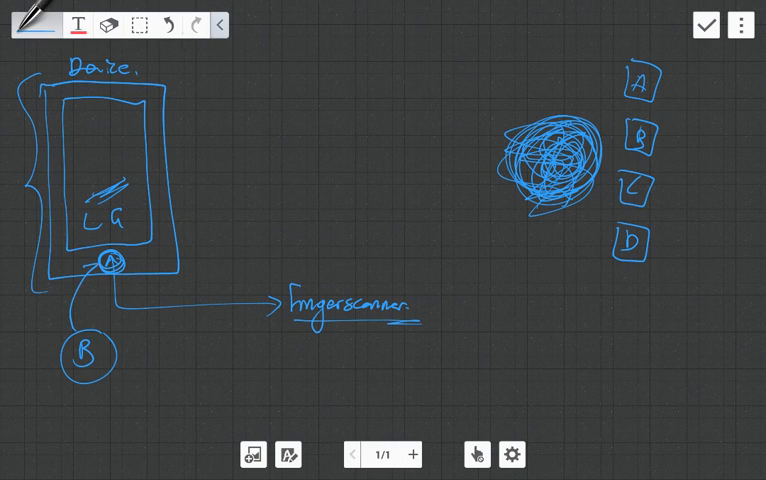
Step: Redraw the curved arrow to the scribble, then erase everything but the phone outline
{"action": "left_click_drag", "start_coordinate": [164, 100], "coordinate": [344, 72]}
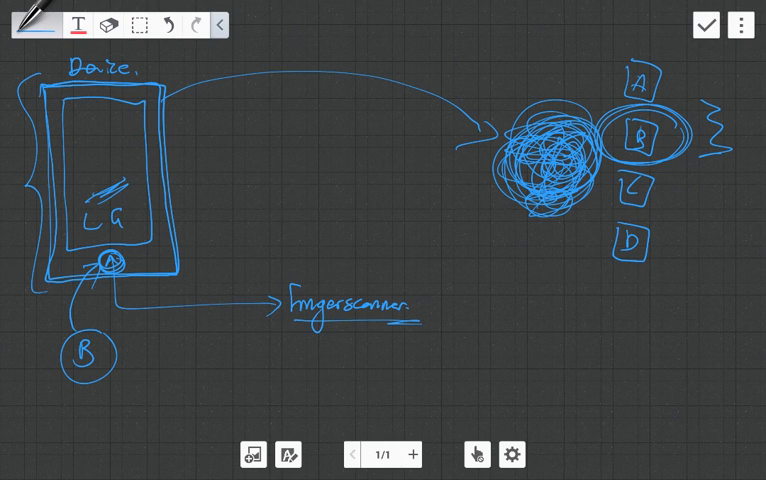
{"action": "left_click_drag", "start_coordinate": [490, 228], "coordinate": [596, 216]}
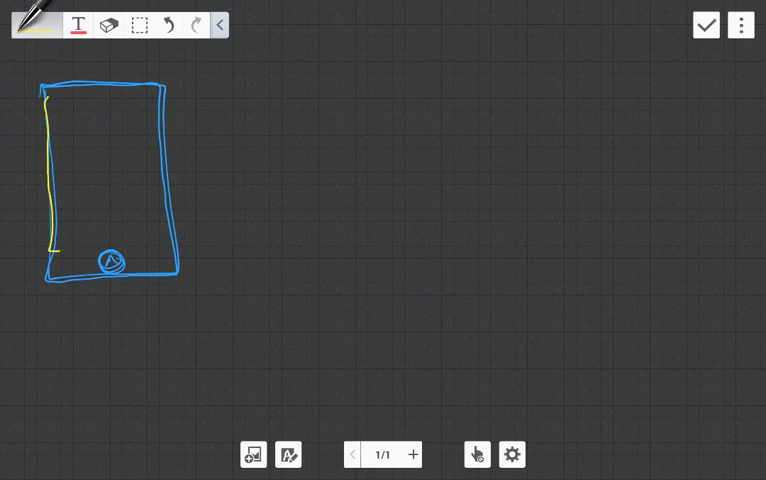
Step: Trace the phone frame in yellow and draw a lightning zigzag down its edge
{"action": "left_click_drag", "start_coordinate": [44, 250], "coordinate": [164, 160]}
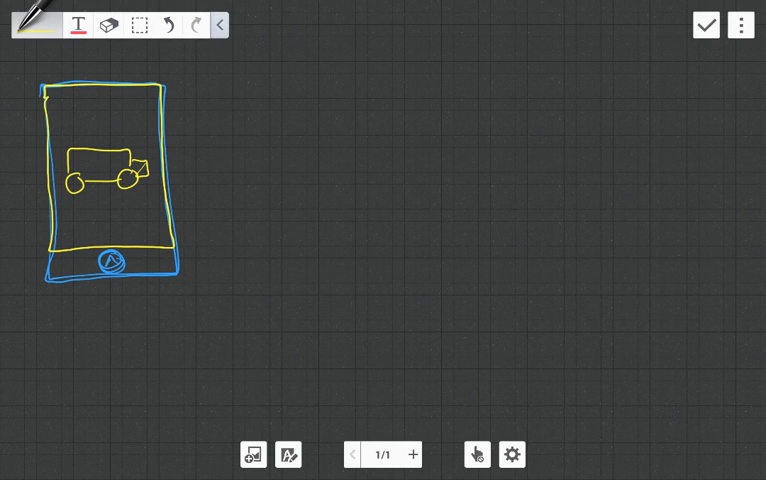
{"action": "left_click_drag", "start_coordinate": [180, 70], "coordinate": [178, 98]}
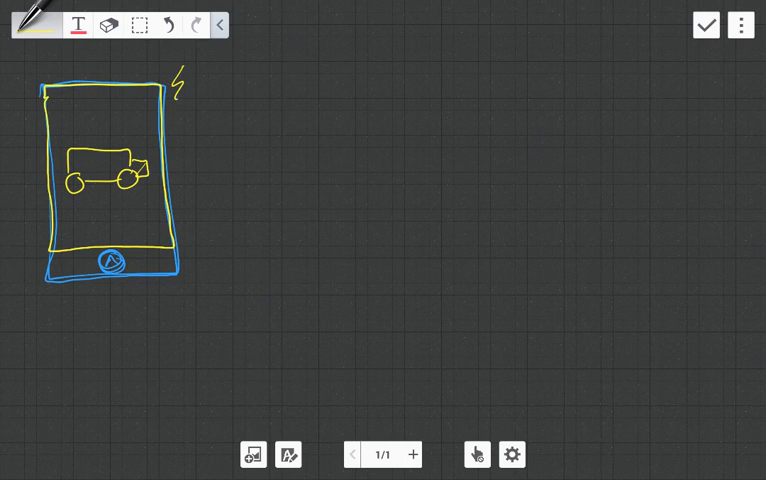
{"action": "left_click_drag", "start_coordinate": [182, 84], "coordinate": [184, 290]}
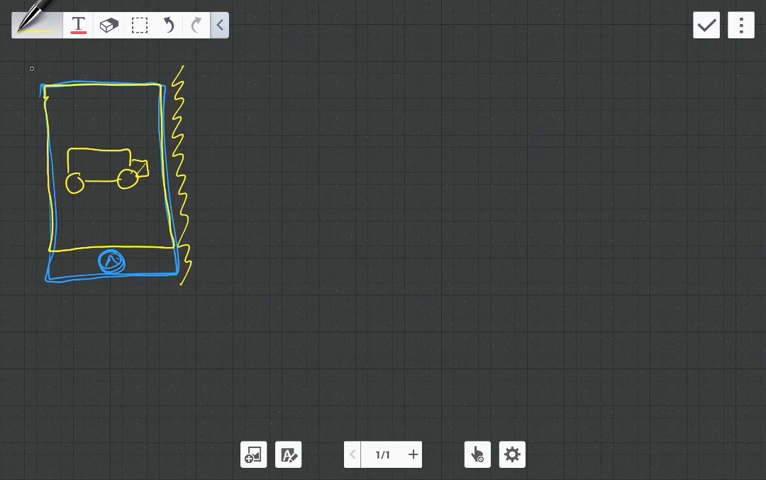
{"action": "left_click_drag", "start_coordinate": [30, 64], "coordinate": [36, 330]}
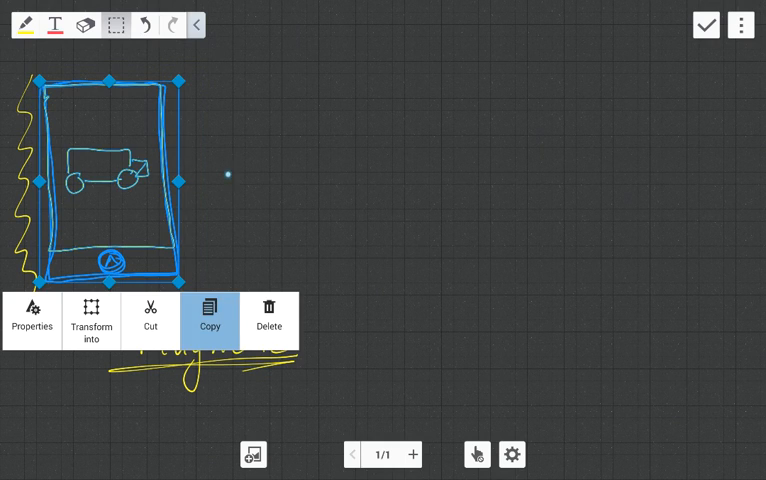
Step: Copy the selected phone drawing and paste a duplicate onto the page
{"action": "left_click", "coordinate": [210, 324]}
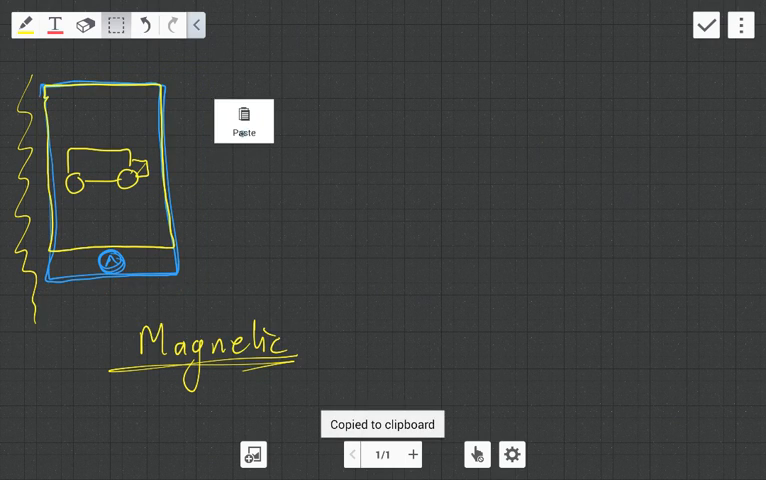
{"action": "left_click", "coordinate": [242, 116]}
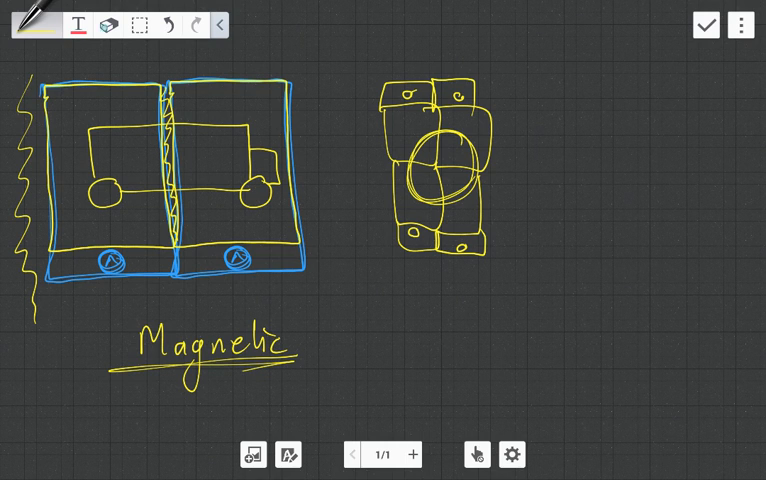
Step: Erase the connector sketch to the right of the paired phones
{"action": "left_click", "coordinate": [36, 24]}
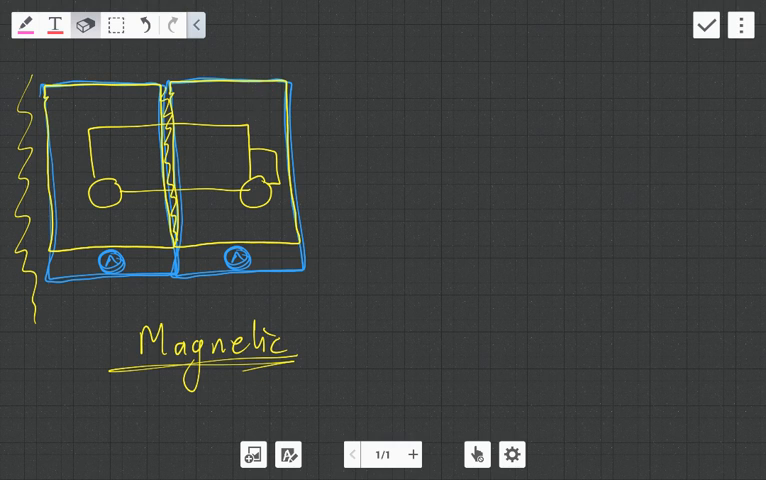
Step: Switch the pen to pink and write a DISPLAY heading with a double underline
{"action": "left_click", "coordinate": [32, 24]}
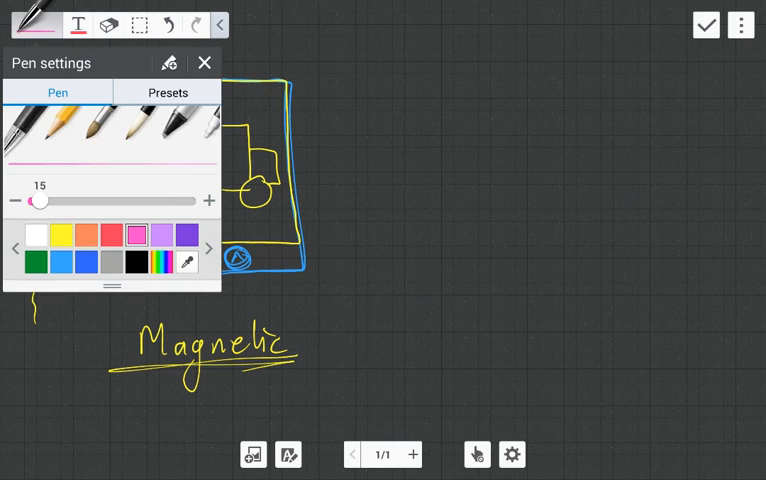
{"action": "left_click", "coordinate": [204, 64]}
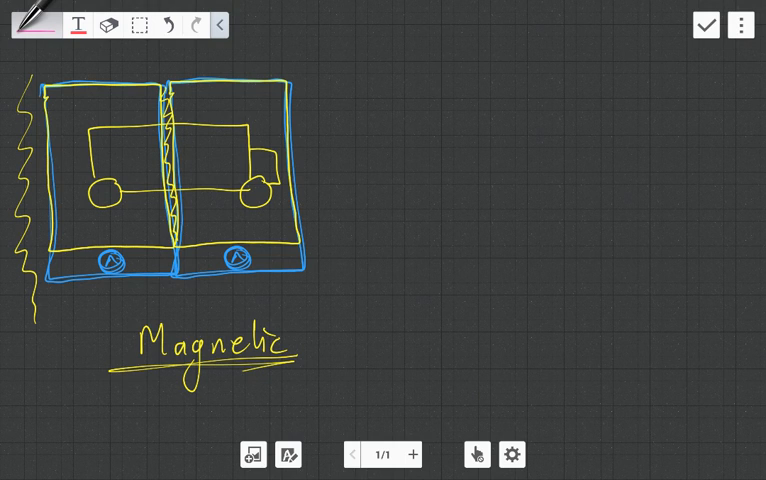
{"action": "left_click_drag", "start_coordinate": [418, 62], "coordinate": [420, 96]}
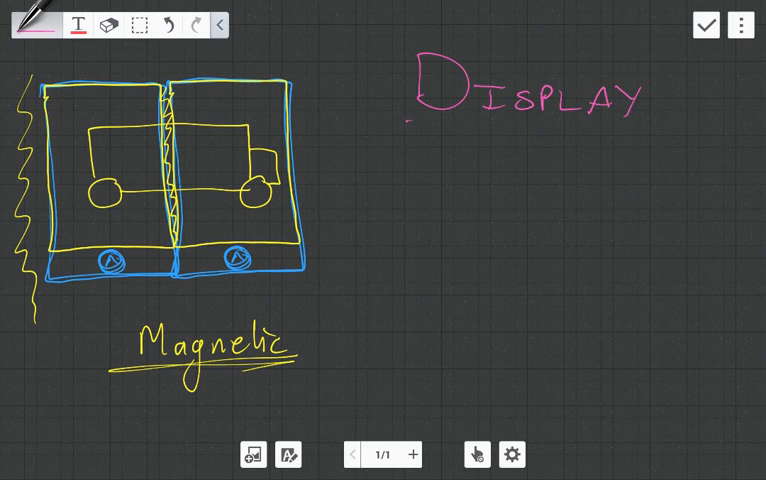
{"action": "left_click_drag", "start_coordinate": [408, 122], "coordinate": [672, 126]}
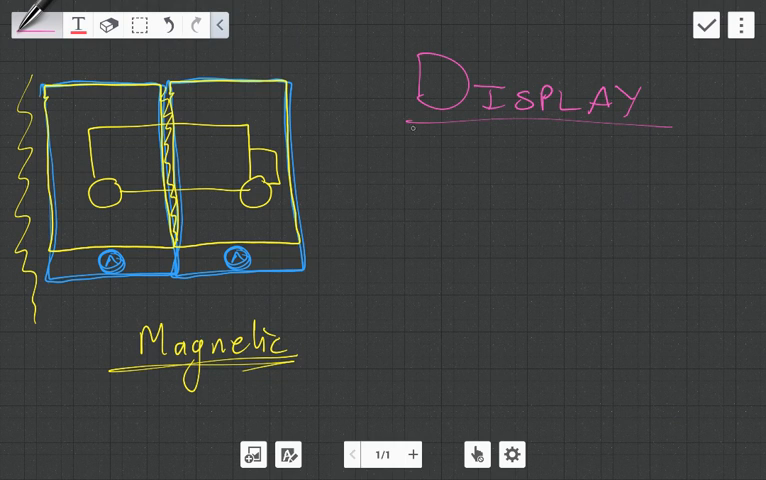
{"action": "left_click_drag", "start_coordinate": [410, 128], "coordinate": [676, 132]}
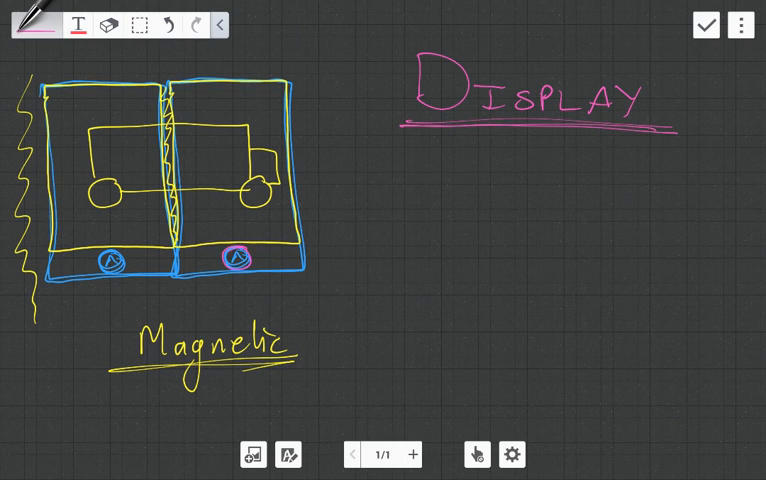
Step: Draw a dollar sign with a downward arrow beneath the heading
{"action": "left_click_drag", "start_coordinate": [444, 156], "coordinate": [480, 200]}
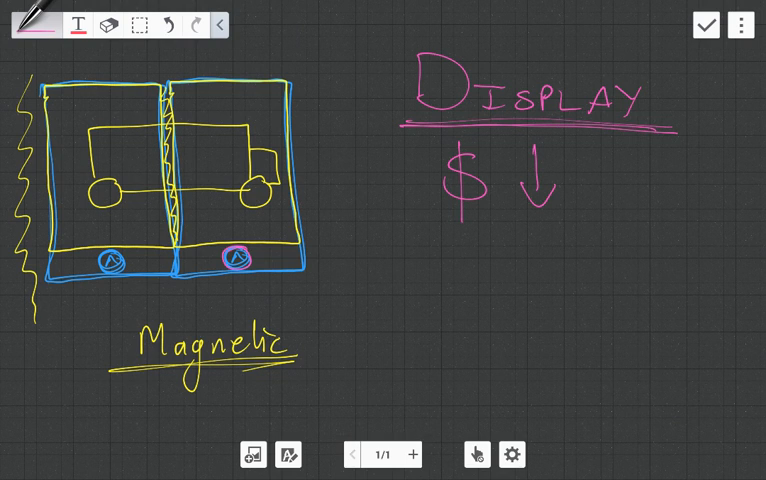
Step: Sketch a pink battery with terminal and lightning bolt, labelled WEEK beside it
{"action": "left_click_drag", "start_coordinate": [402, 258], "coordinate": [400, 374]}
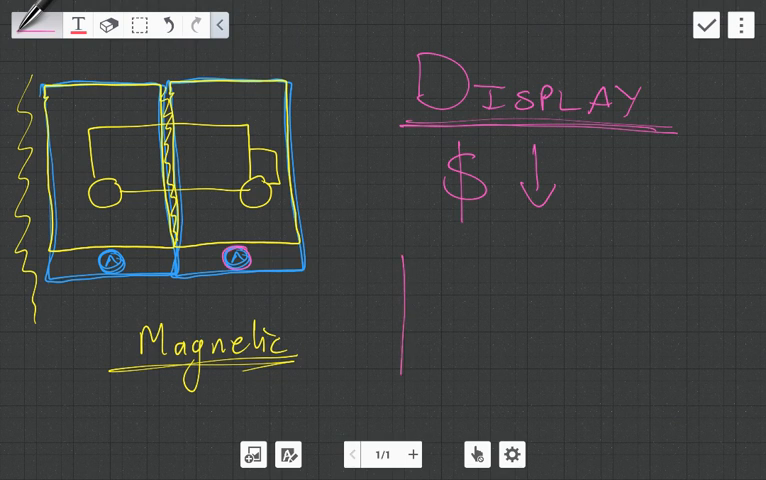
{"action": "left_click_drag", "start_coordinate": [404, 250], "coordinate": [480, 400]}
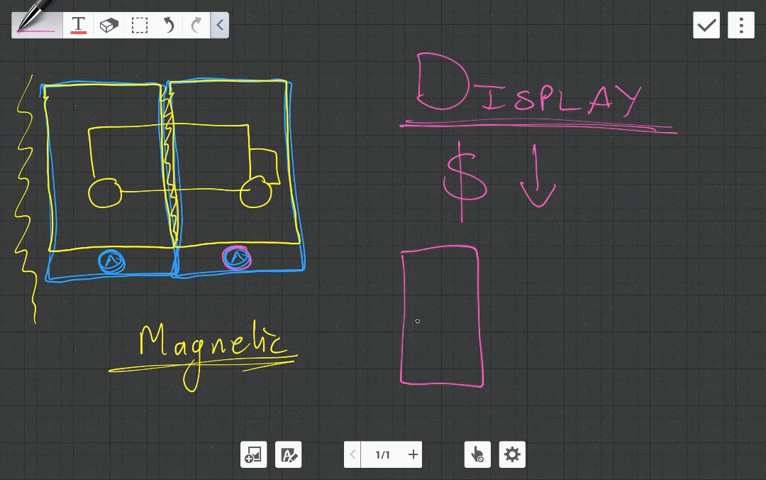
{"action": "left_click_drag", "start_coordinate": [404, 270], "coordinate": [470, 268]}
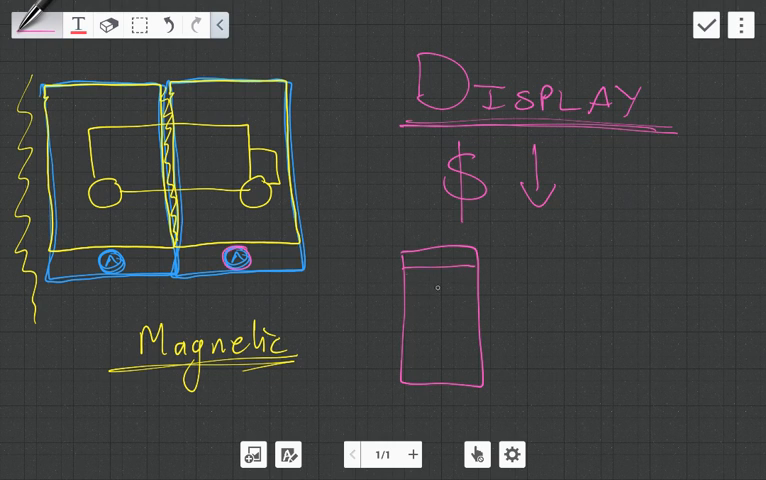
{"action": "left_click_drag", "start_coordinate": [448, 300], "coordinate": [442, 356]}
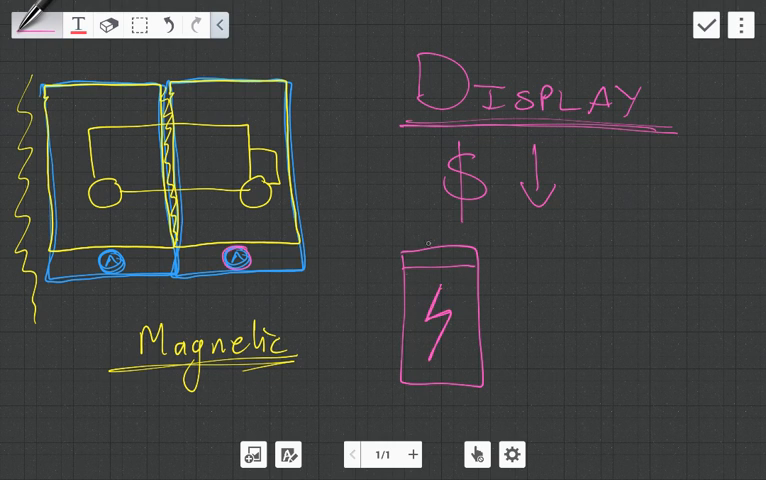
{"action": "left_click_drag", "start_coordinate": [426, 250], "coordinate": [444, 250]}
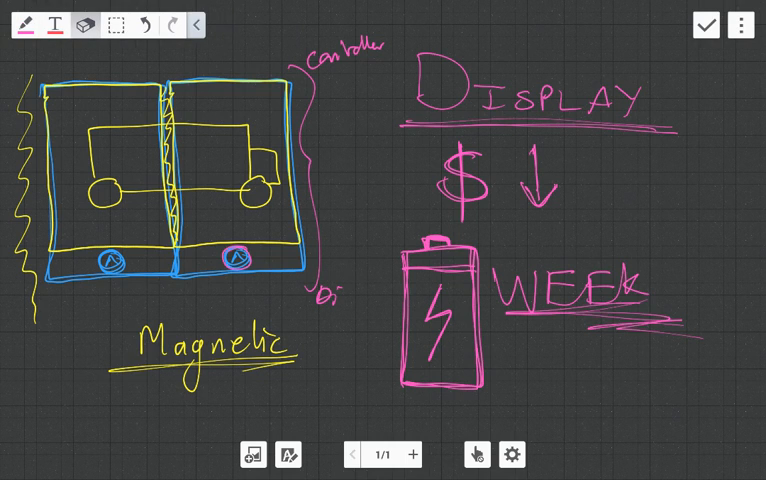
Step: Switch the pen to red, write VODAFONE beside the price arrow and cross it out
{"action": "left_click", "coordinate": [32, 22]}
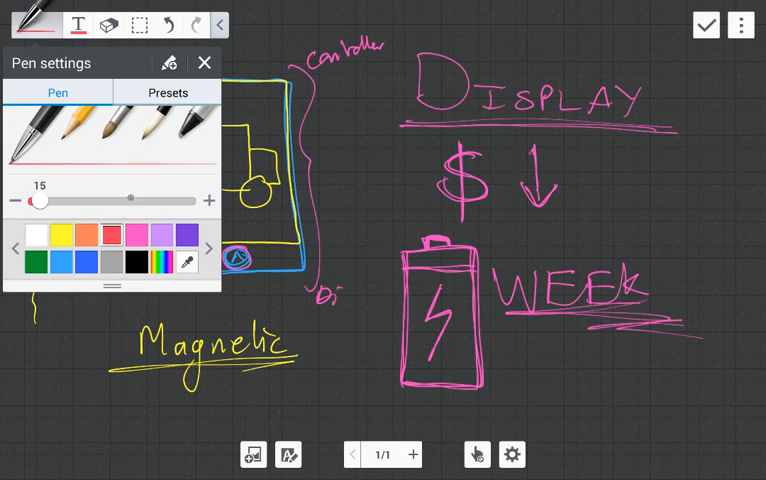
{"action": "left_click", "coordinate": [204, 62]}
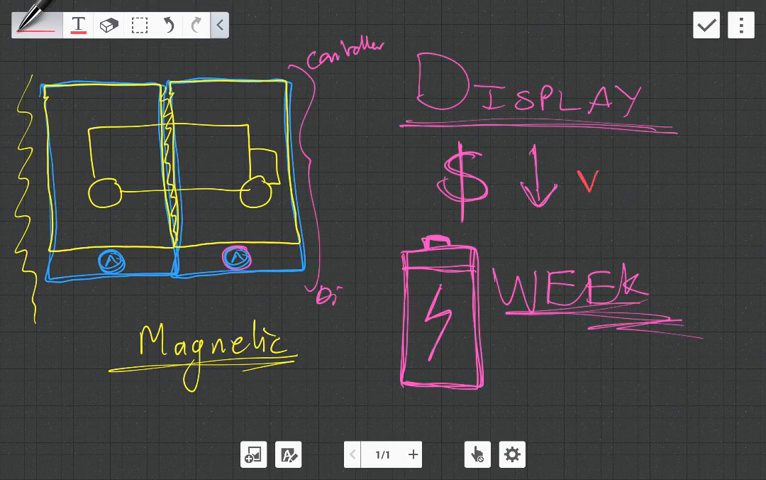
{"action": "type", "text": "VODi"}
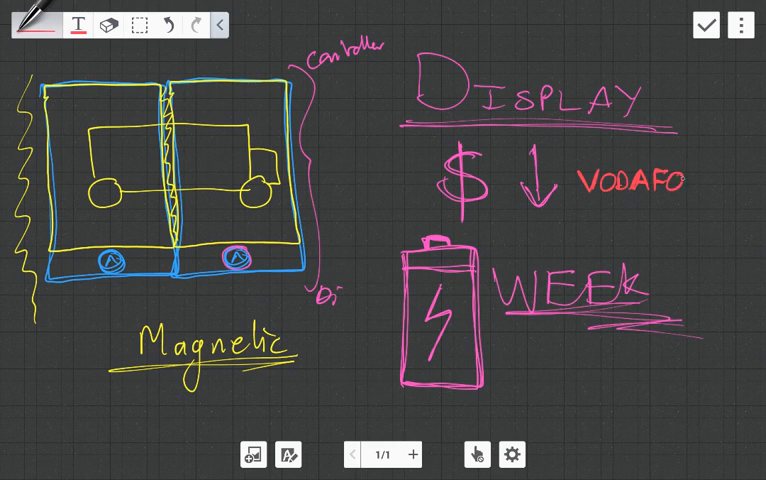
{"action": "type", "text": "NI"}
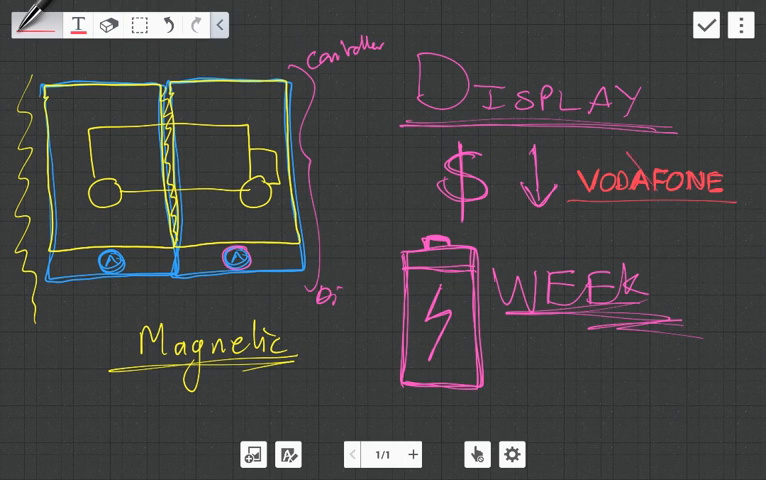
{"action": "left_click_drag", "start_coordinate": [624, 156], "coordinate": [690, 210]}
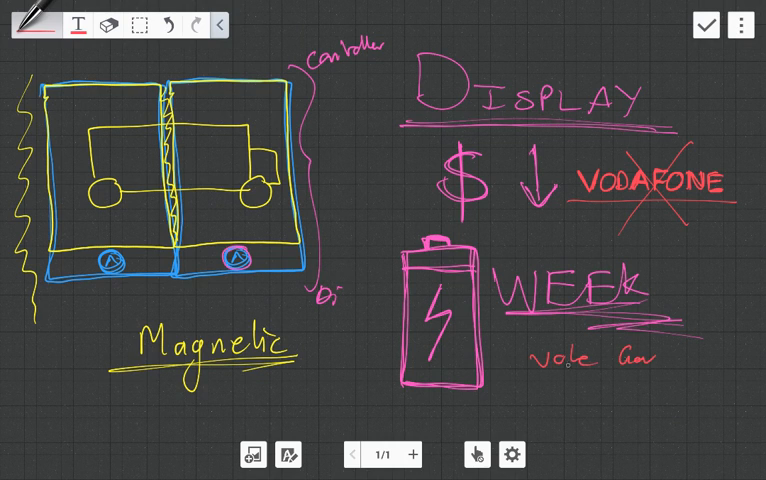
Step: Add an underlined 'vote for' note below WEEK
{"action": "left_click_drag", "start_coordinate": [530, 372], "coordinate": [680, 368]}
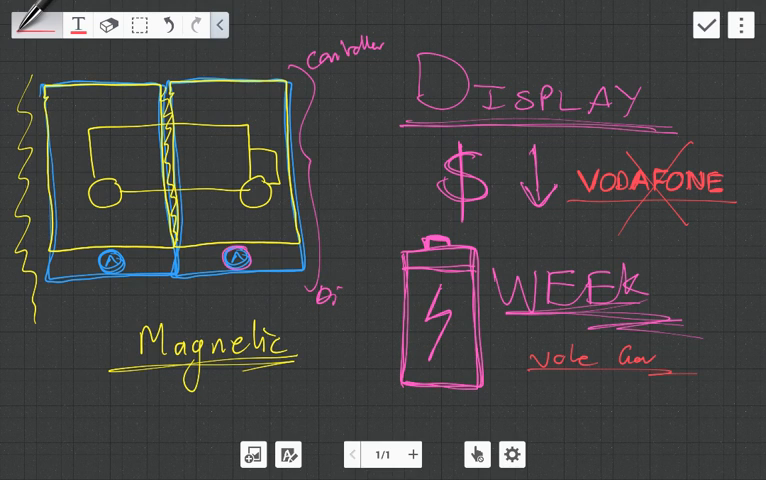